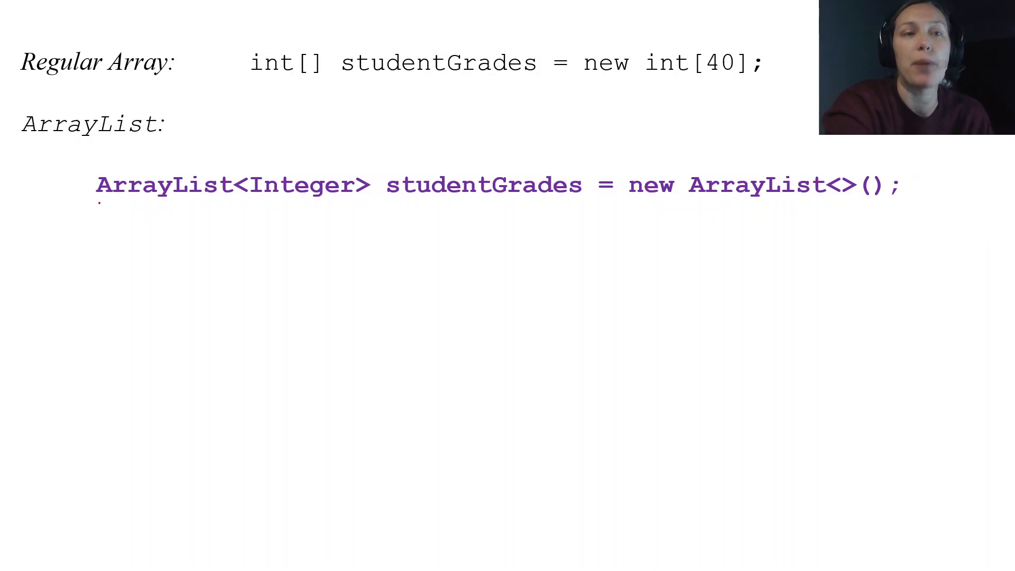
- Underline ArrayList and studentGrades in red and circle the empty angle brackets and parentheses
left_click_drag(98, 201, 229, 194)
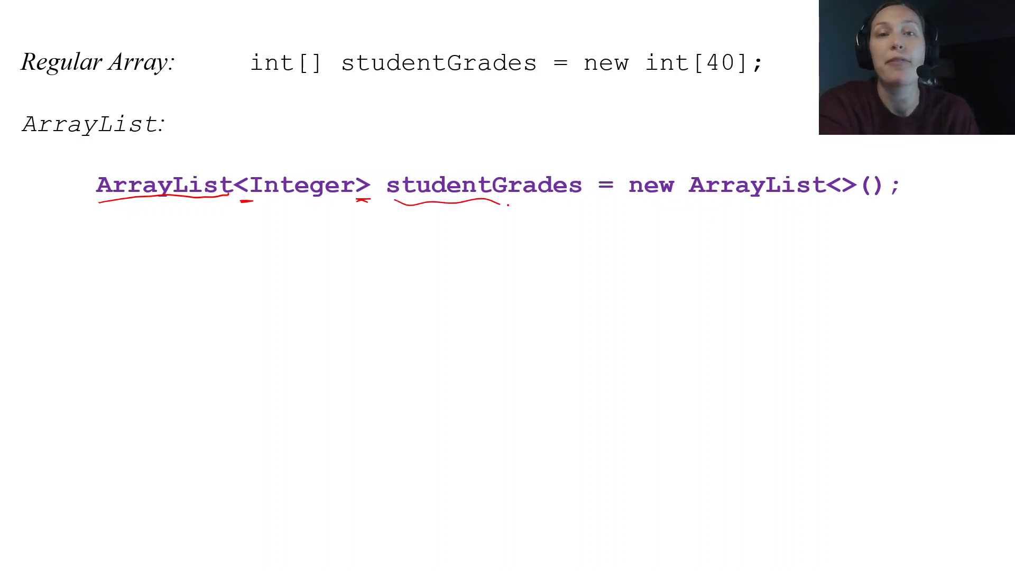
left_click_drag(492, 204, 582, 204)
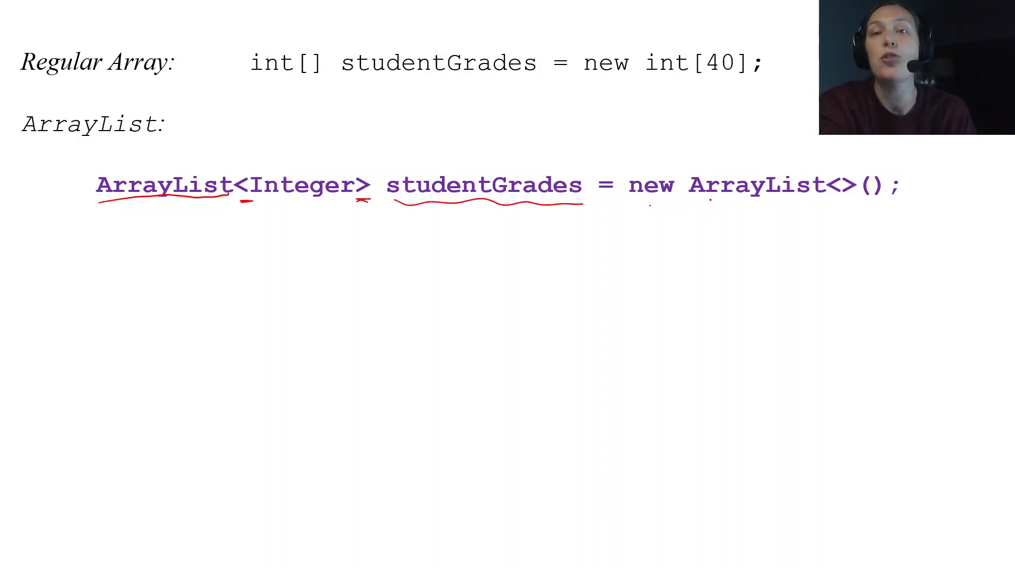
left_click_drag(689, 202, 835, 202)
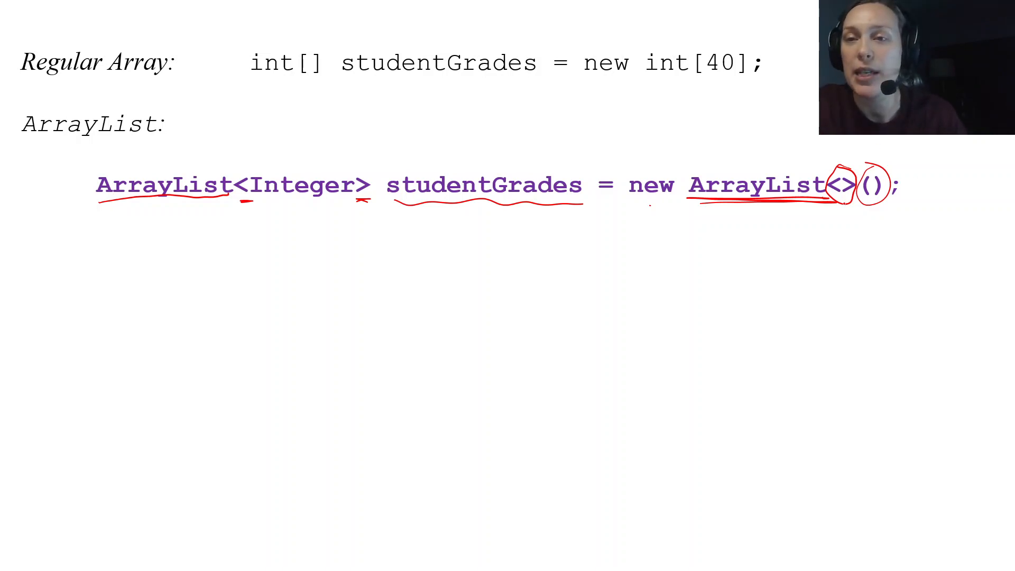
- Draw a red arrow down from the empty brackets and begin writing the Integer type beneath
left_click_drag(854, 207, 829, 243)
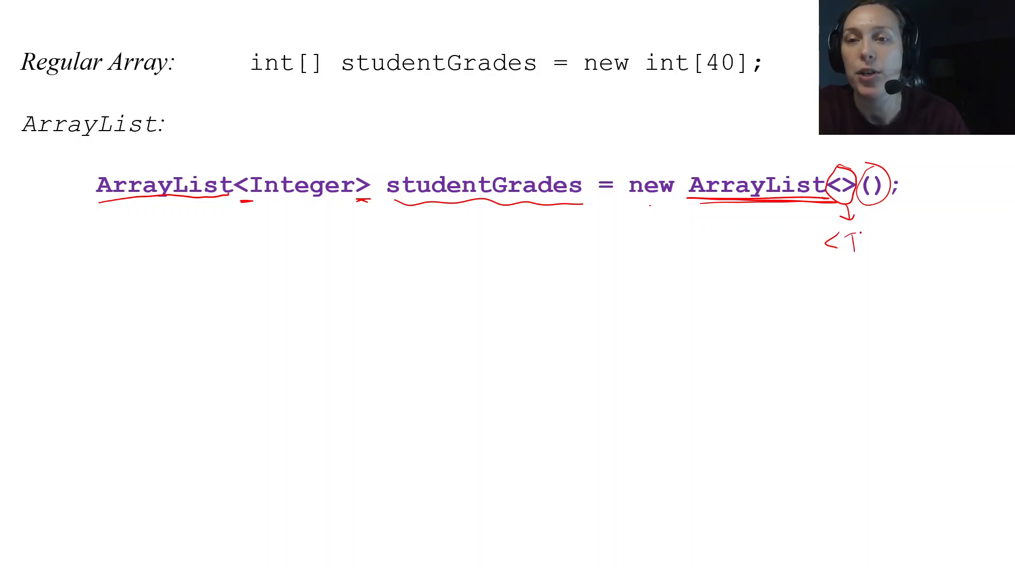
type("Int")
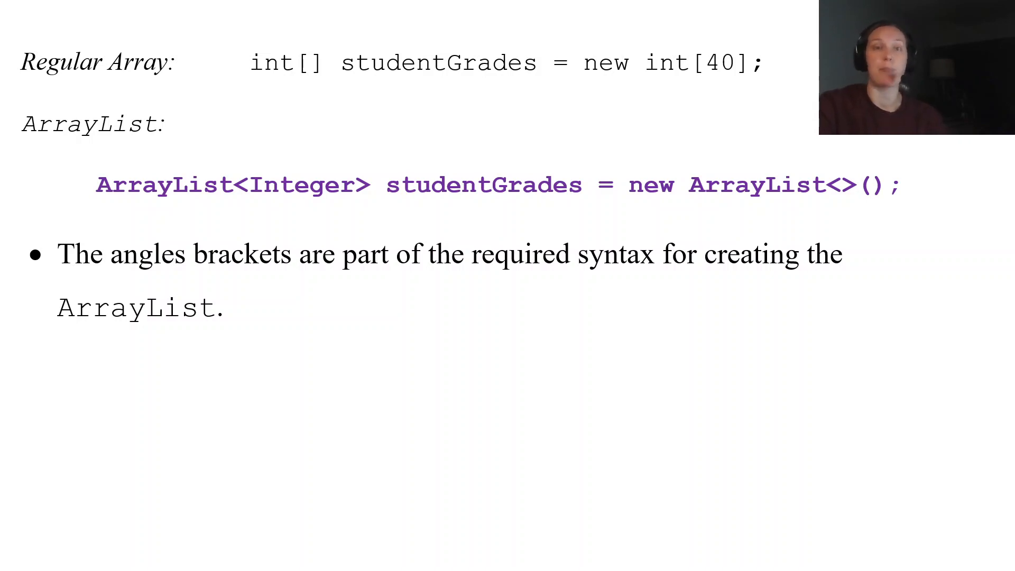
- Underline <Integer> in the declaration, then the first String type on the next slide
left_click_drag(232, 202, 350, 200)
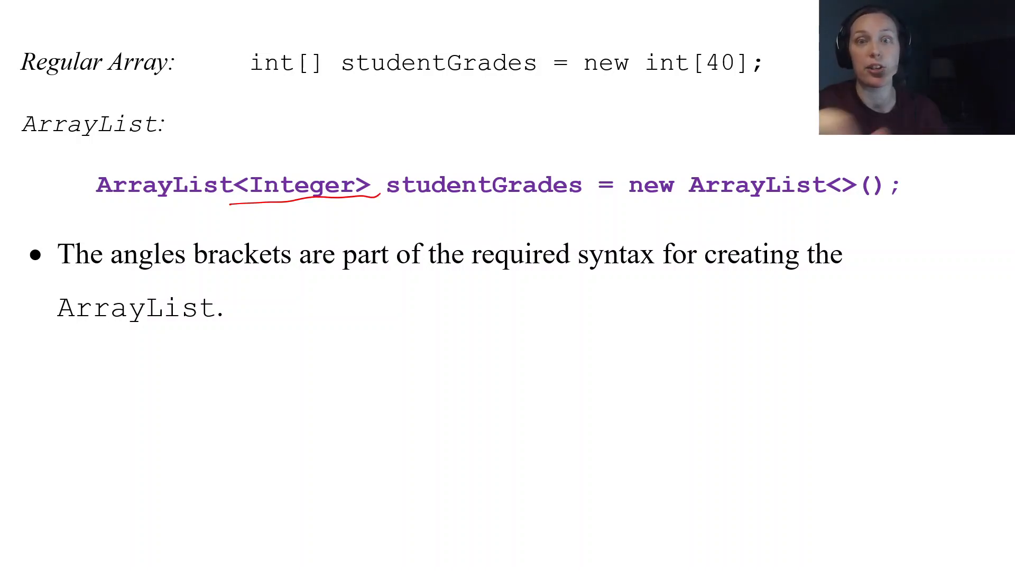
left_click_drag(822, 202, 870, 204)
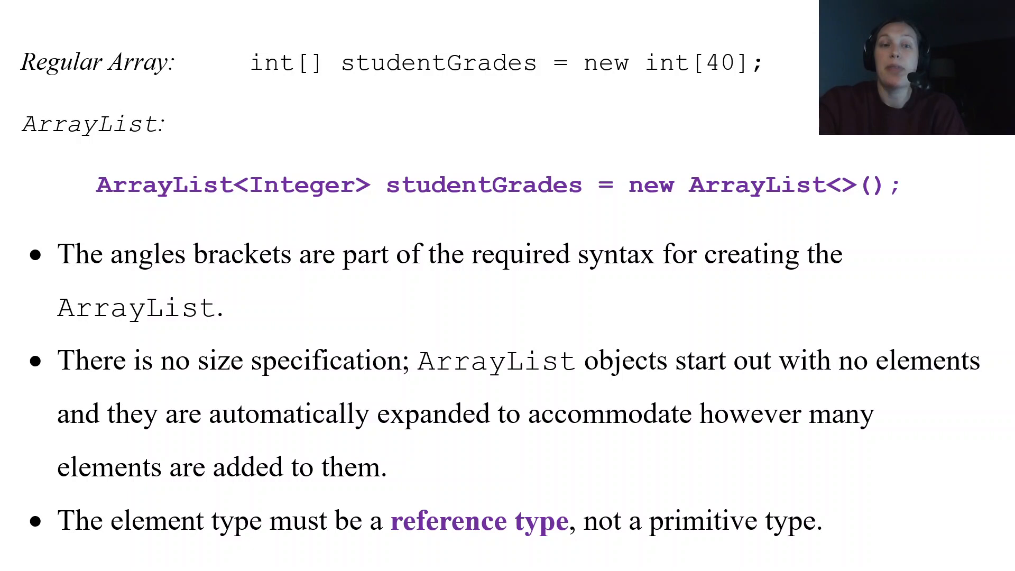
left_click_drag(247, 201, 381, 201)
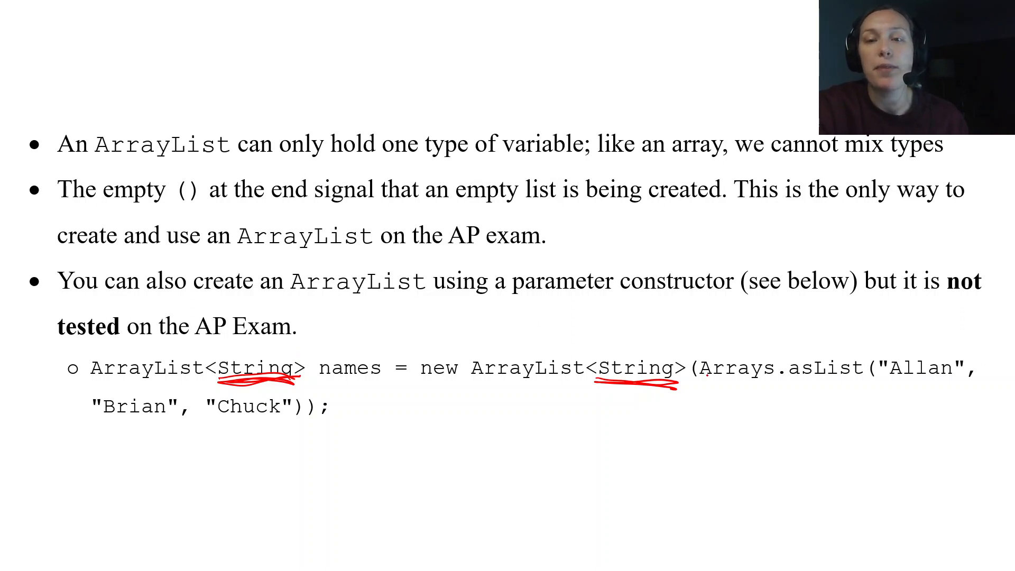
- Underline the Arrays.asList call and the second <String> type in red
left_click_drag(712, 384, 906, 383)
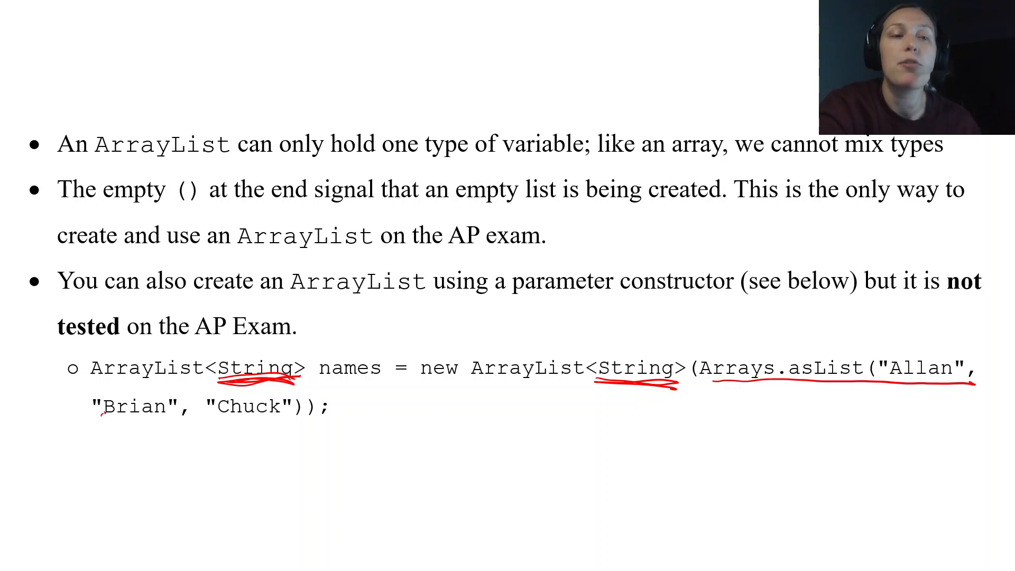
left_click_drag(104, 414, 285, 417)
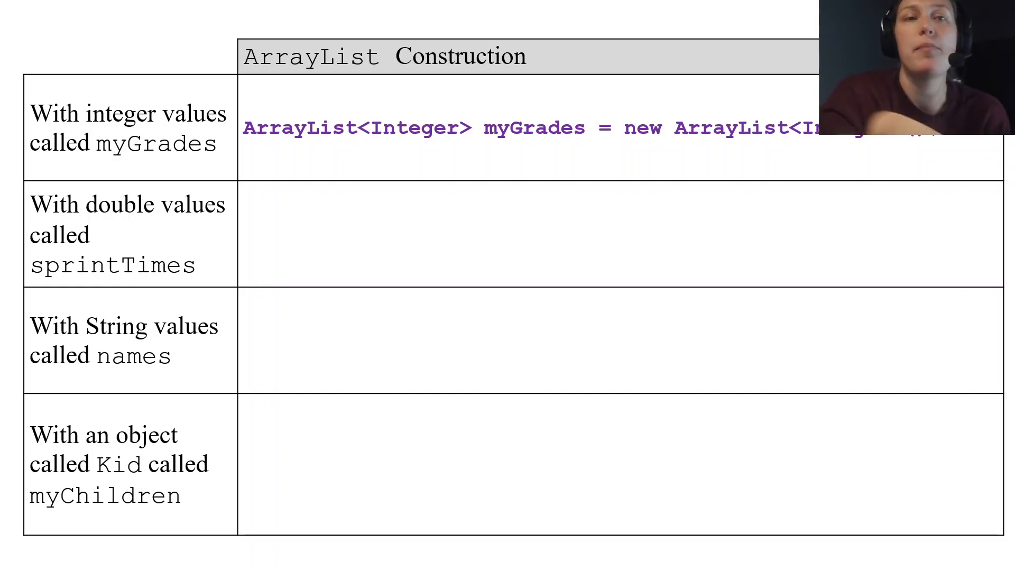
- Underline Integer in the myGrades row and enter 'ArrayList<Double> sprintTimes = new ArrayList<Double>();' for sprintTimes
left_click_drag(363, 141, 472, 137)
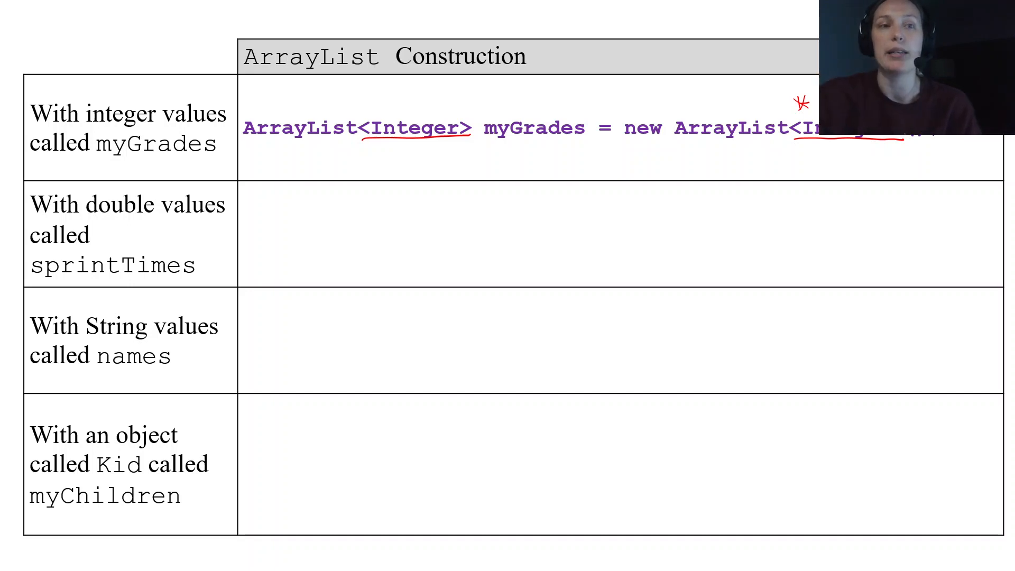
type("ArrayList<Double> sprintTimes = new ArrayList<Double>();")
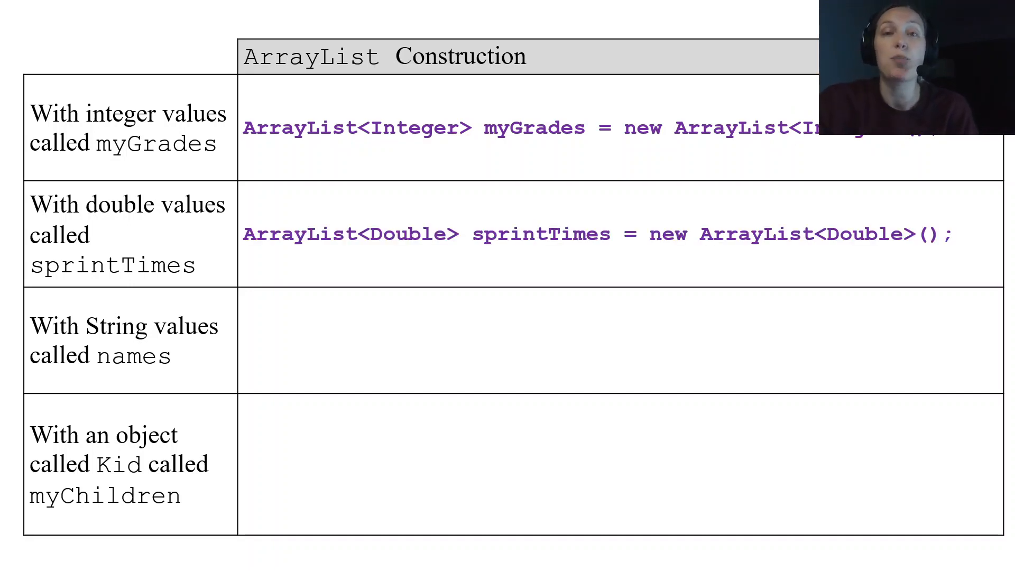